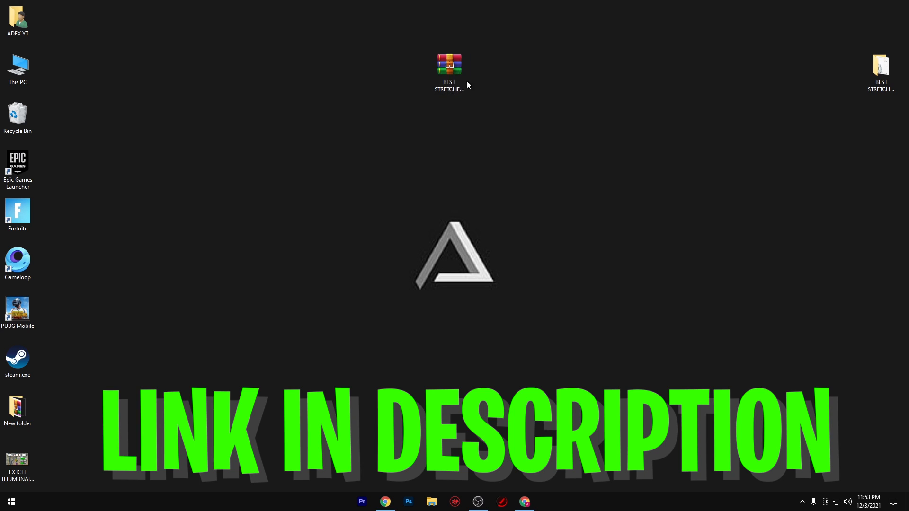
Open FreeSums' BEST STRETCHED RES post in Chrome and scroll to its download button.
click(524, 501)
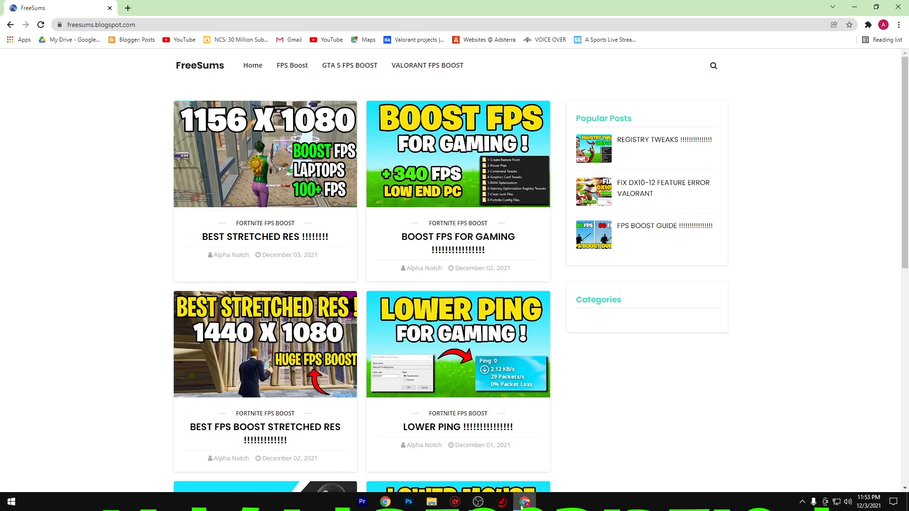
click(253, 163)
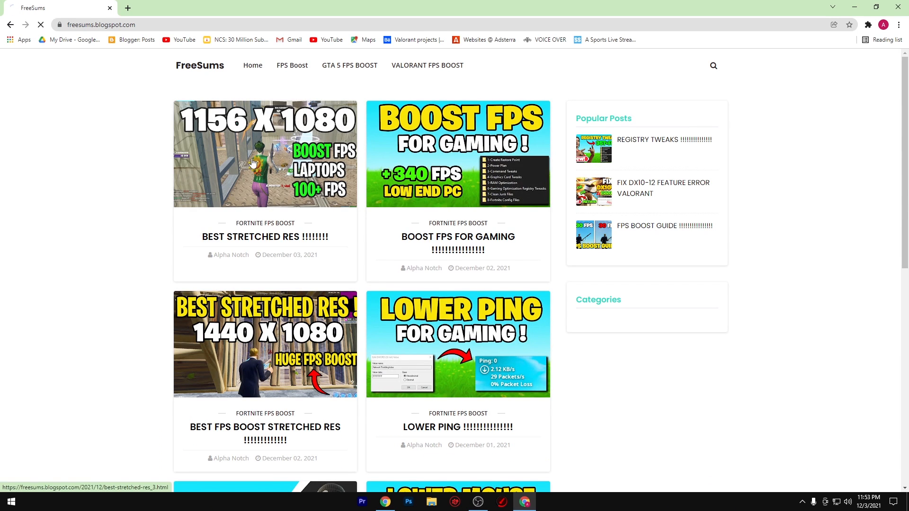
click(254, 163)
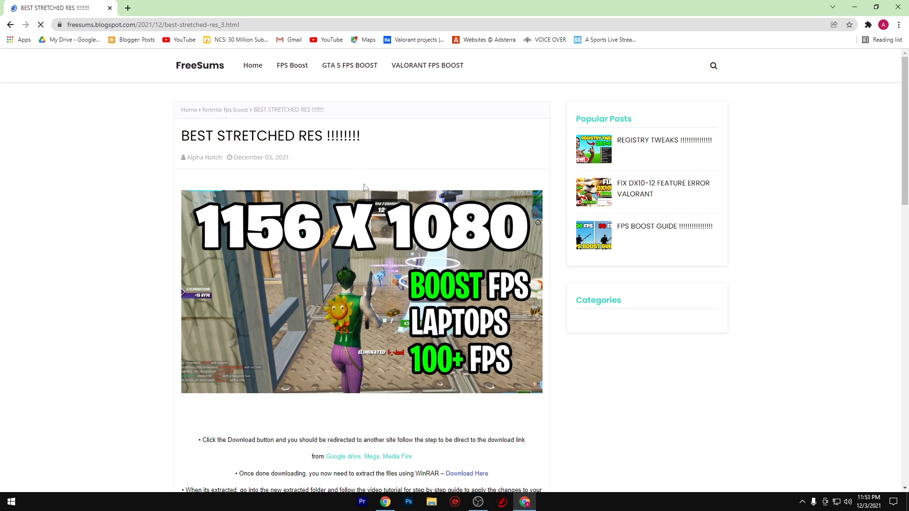
scroll(down, 3)
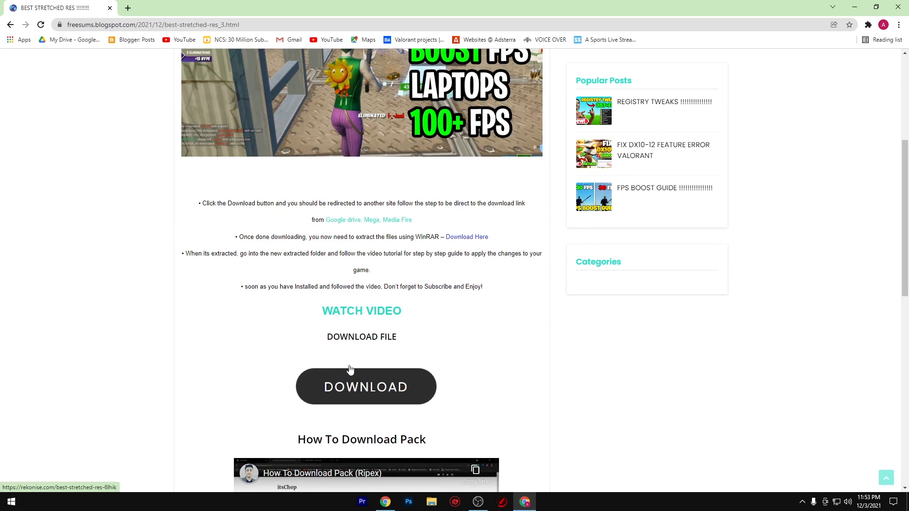
Follow the pack's Rekonise link and complete the YouTube subscribe unlock.
click(365, 386)
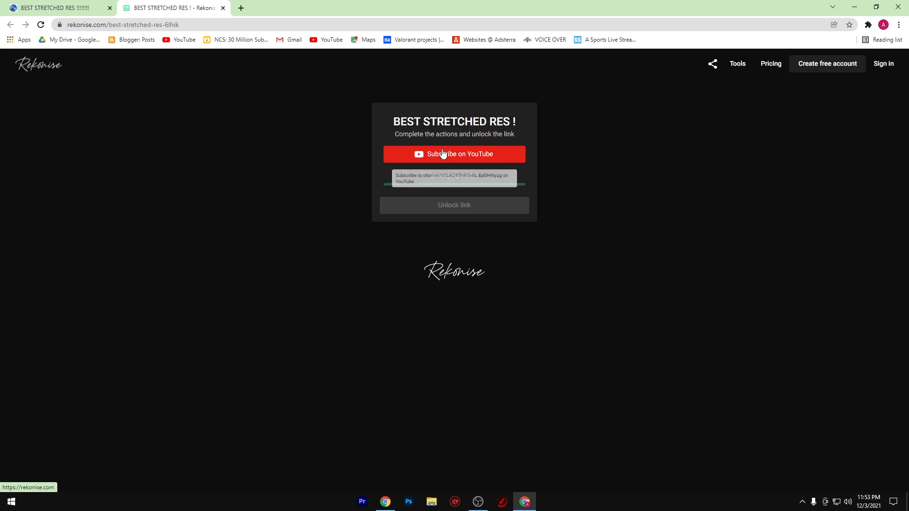
click(454, 154)
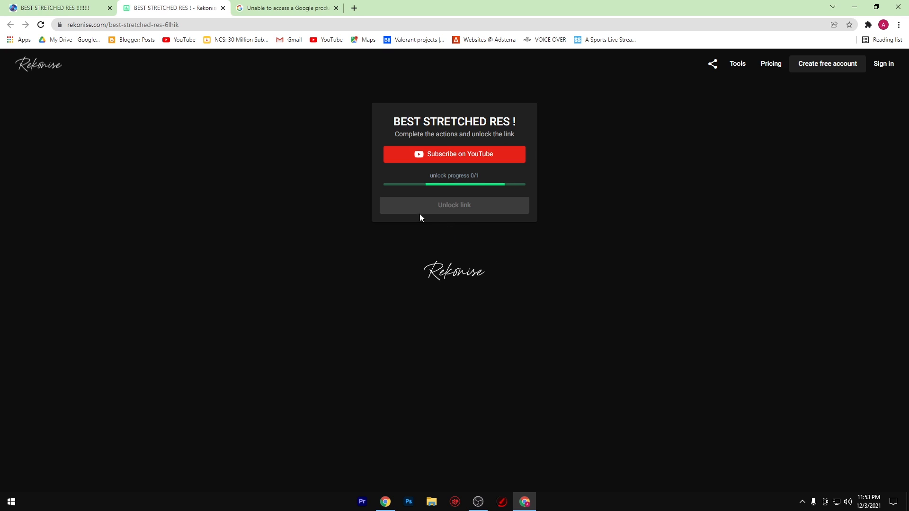
mouse_move(456, 215)
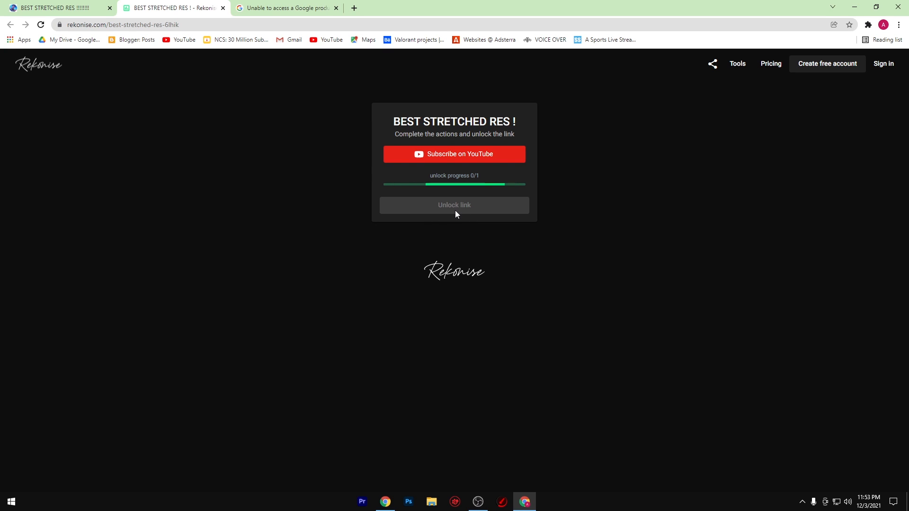
click(454, 154)
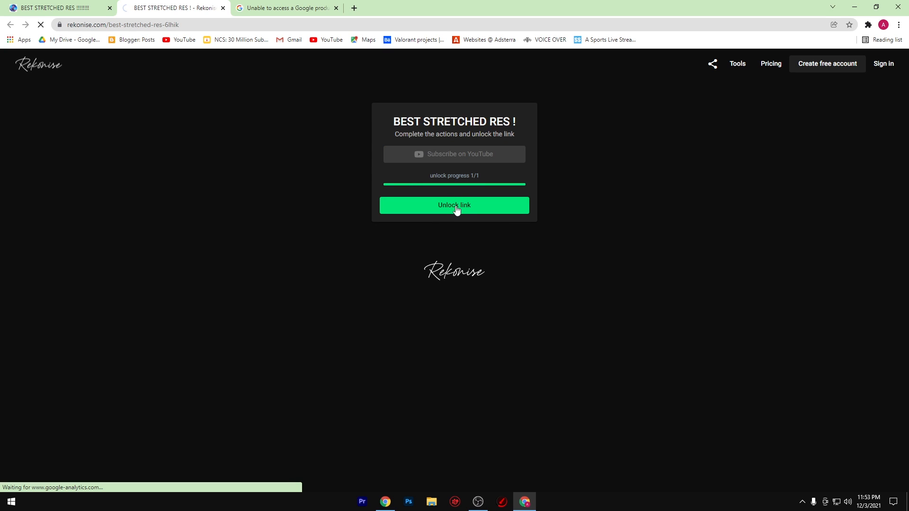
Download the pack and extract it into a 'BEST STRETCHED RES FOR FORTNITE' desktop folder.
click(454, 205)
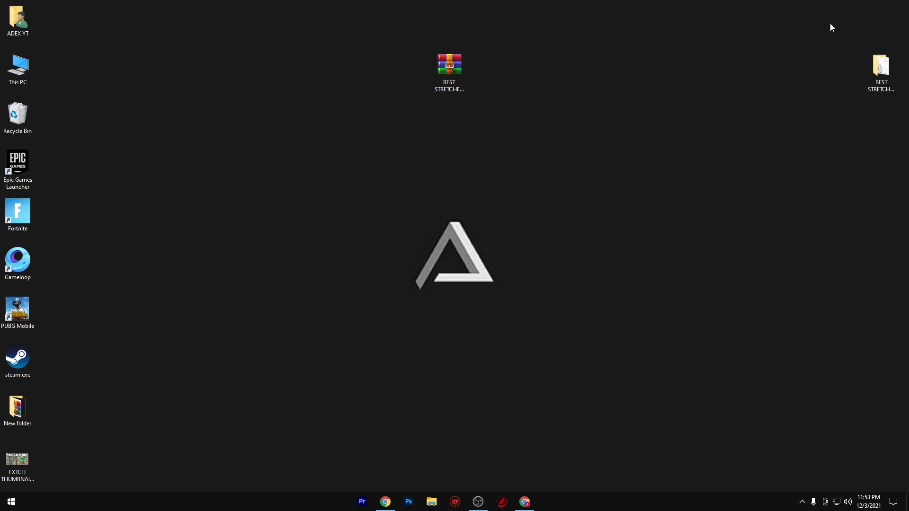
right_click(449, 64)
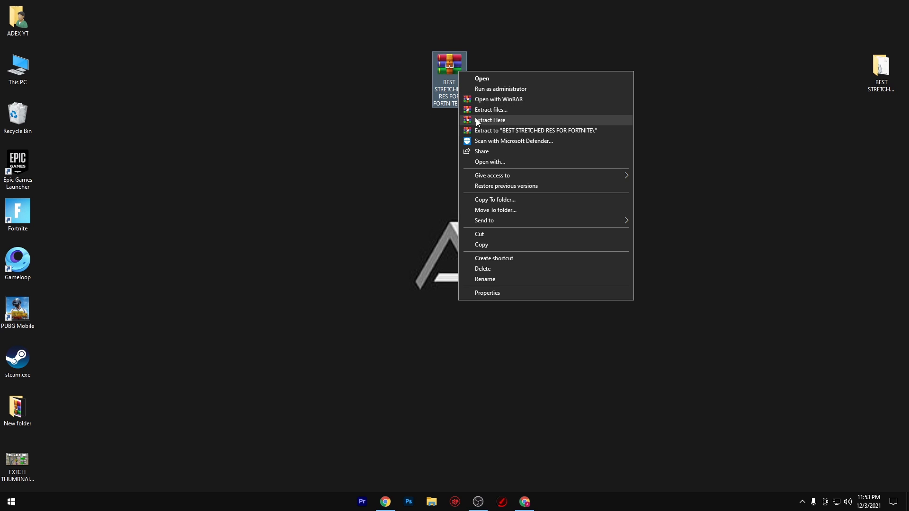
click(491, 120)
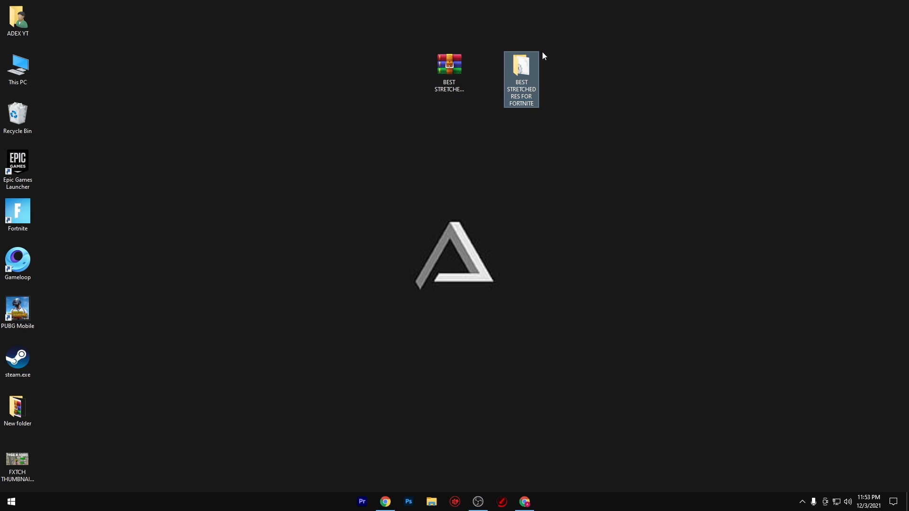
Copy GameUserSettings.ini from the extracted folder and start a Run prompt for appdata.
double_click(521, 65)
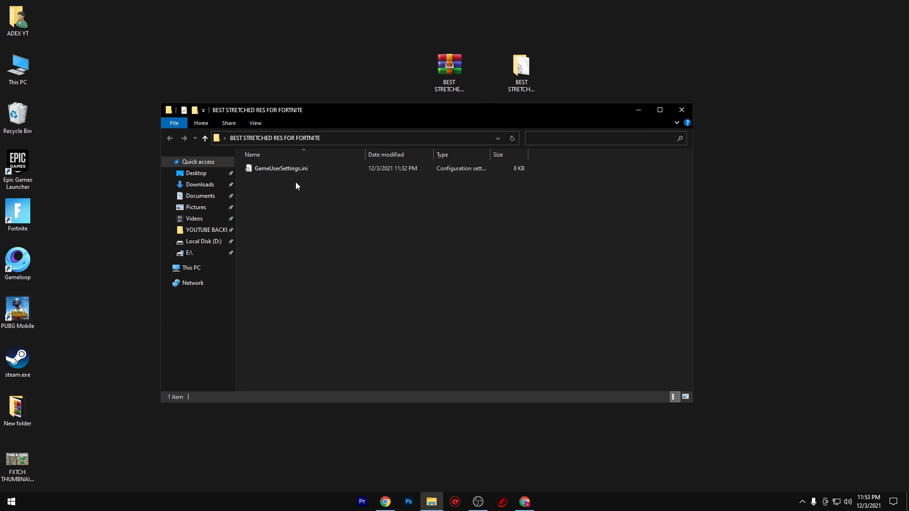
right_click(281, 168)
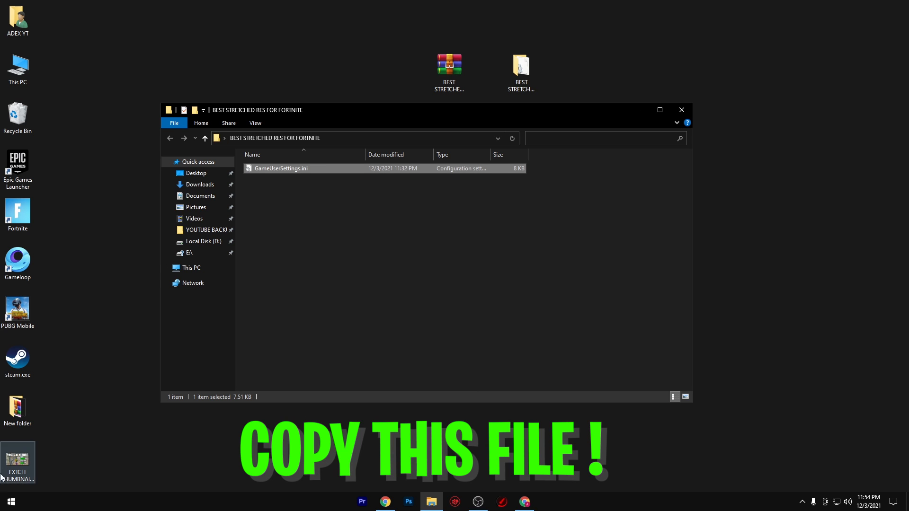
click(16, 501)
text(APPDAT)
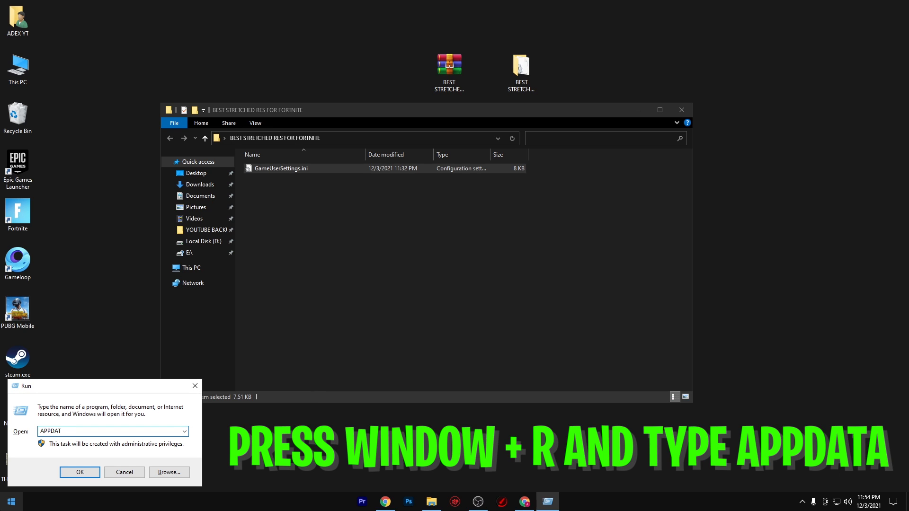
Navigate from AppData through Local into FortniteGame's WindowsClient config folder.
click(80, 471)
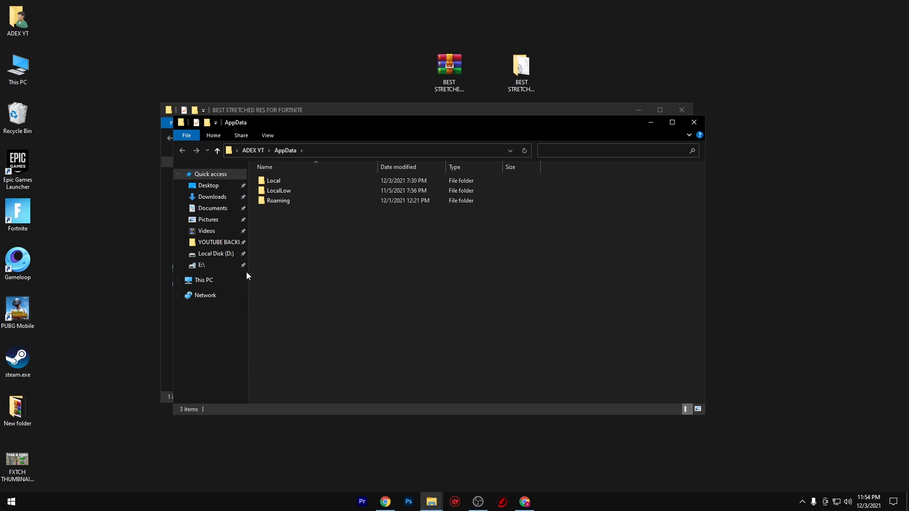
double_click(273, 180)
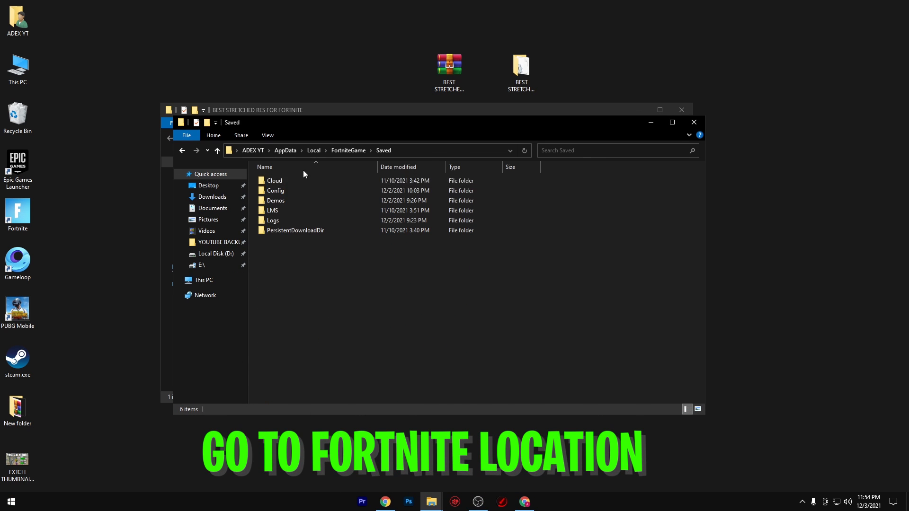
double_click(276, 190)
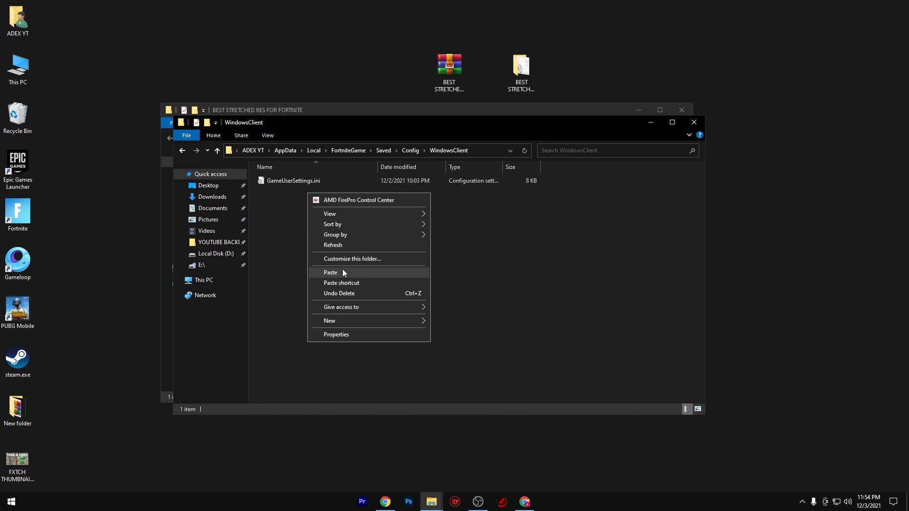
Paste the copied GameUserSettings.ini, replace the existing file, and close Explorer.
click(331, 272)
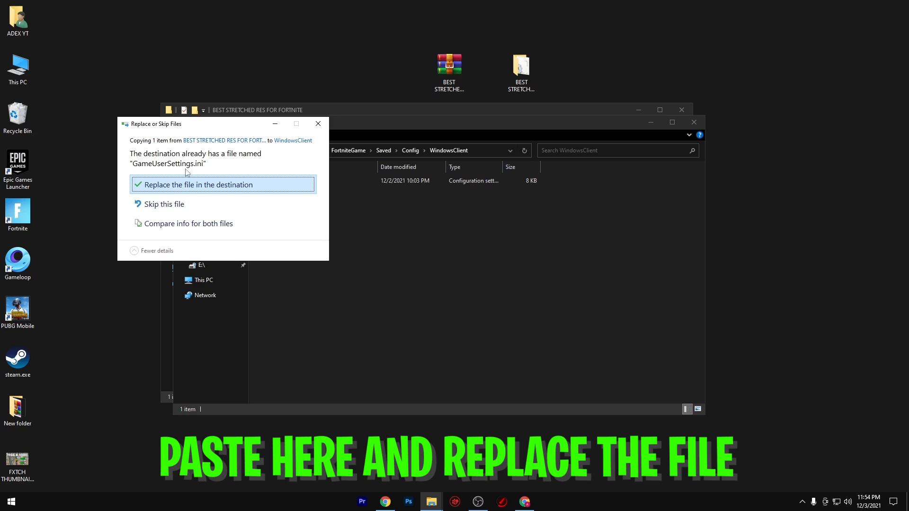
click(200, 184)
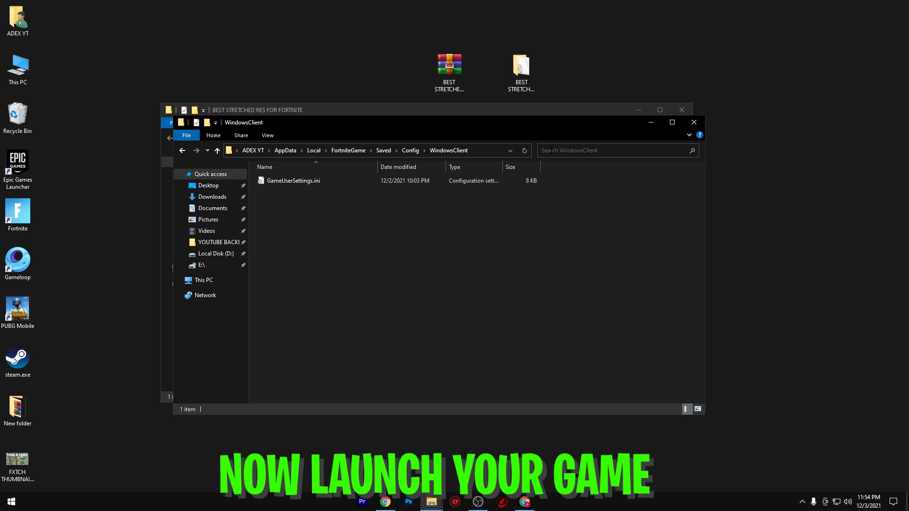
click(694, 122)
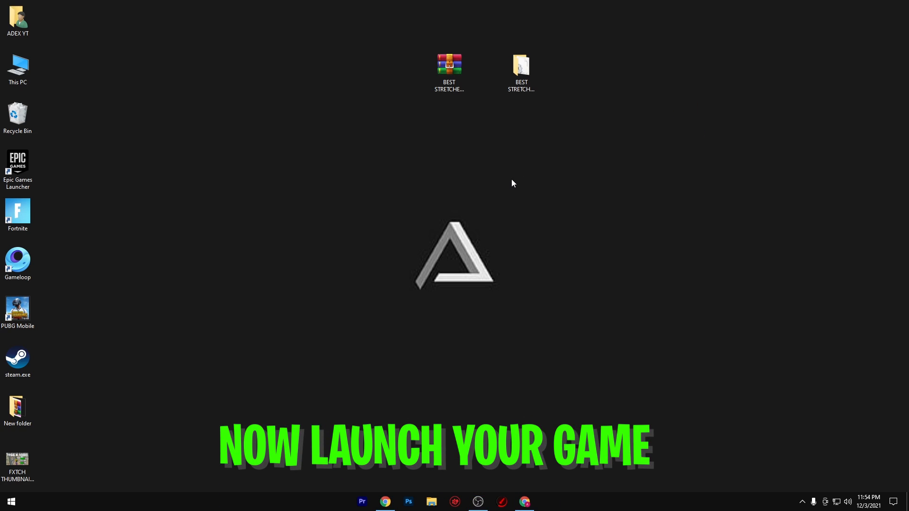